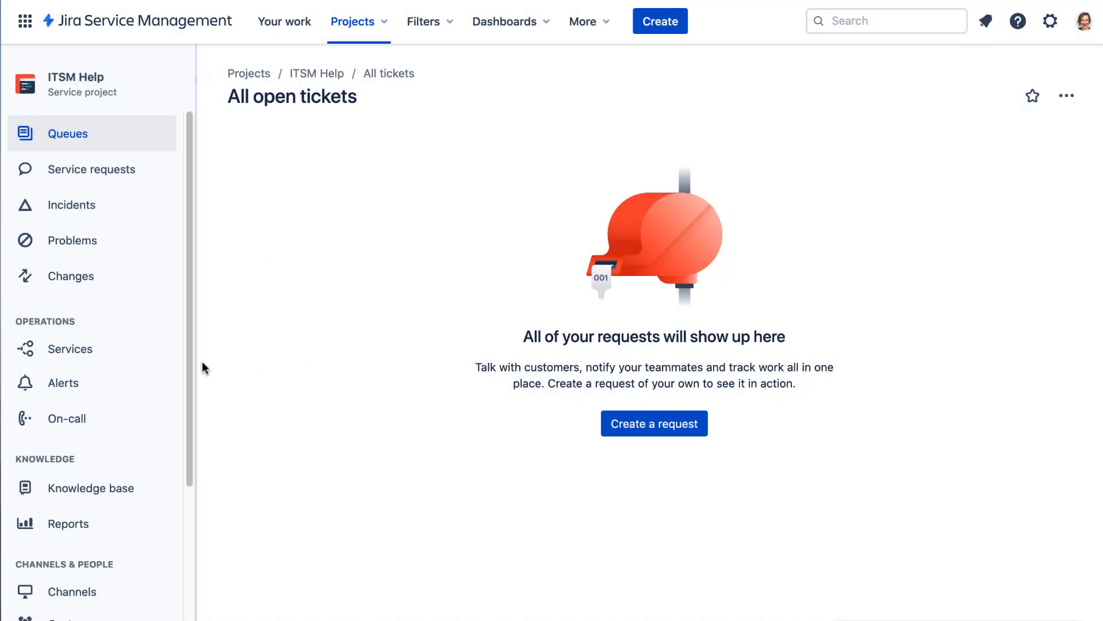
Open Change management under the ITSM Help project's settings.
{"action": "scroll", "scroll_direction": "down", "scroll_amount": 3}
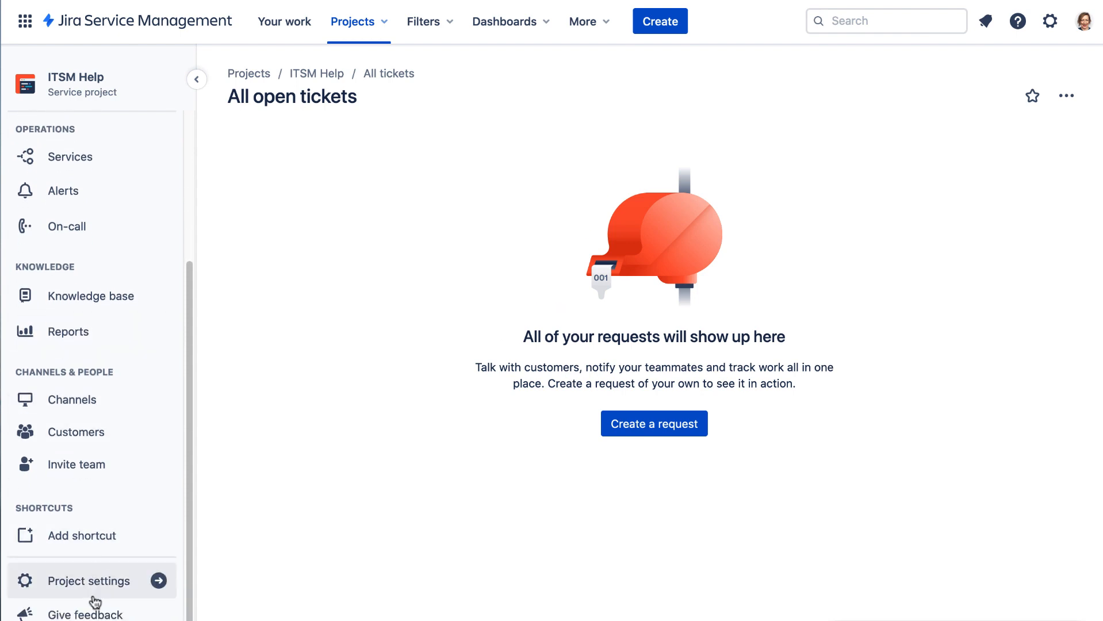
{"action": "left_click", "coordinate": [88, 580]}
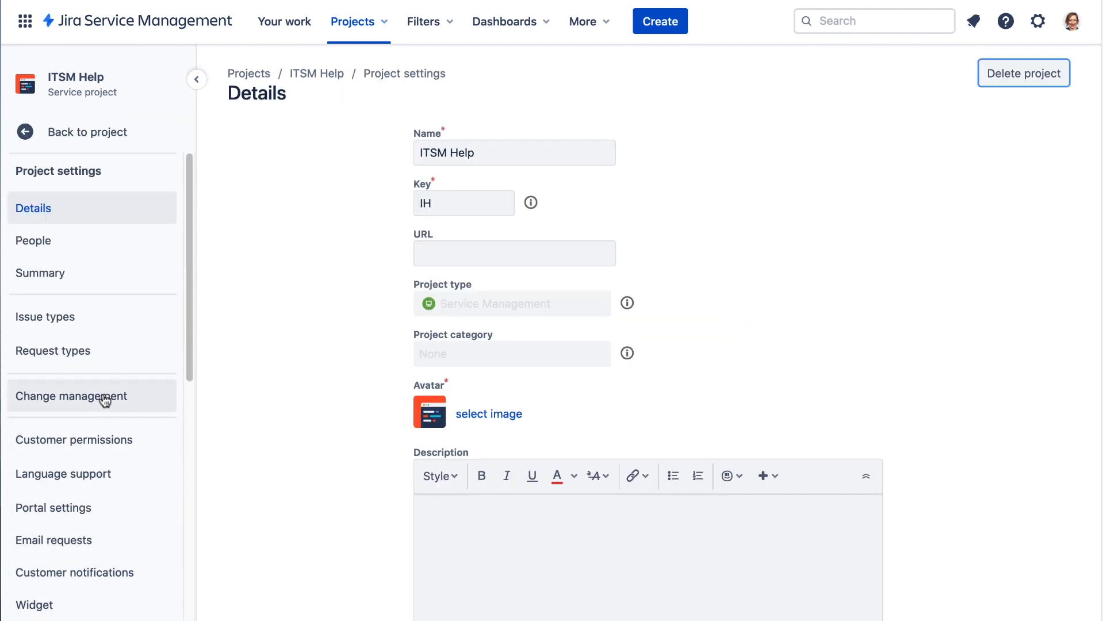
{"action": "left_click", "coordinate": [70, 396]}
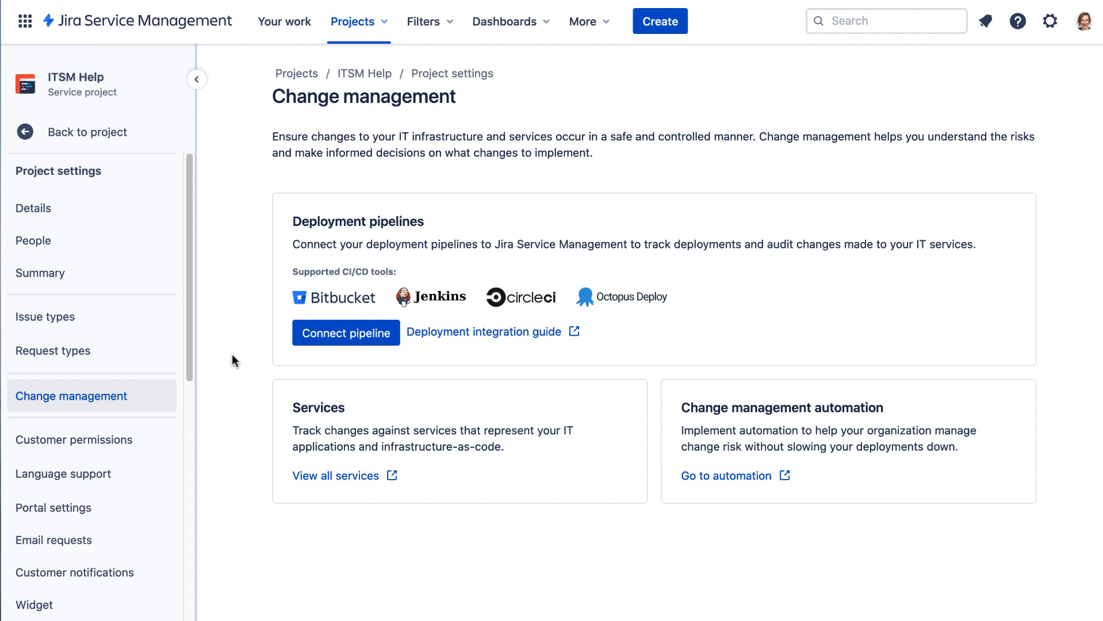
Start a pipeline connection with Bitbucket as the CI/CD tool, creating a new service.
{"action": "left_click", "coordinate": [346, 333]}
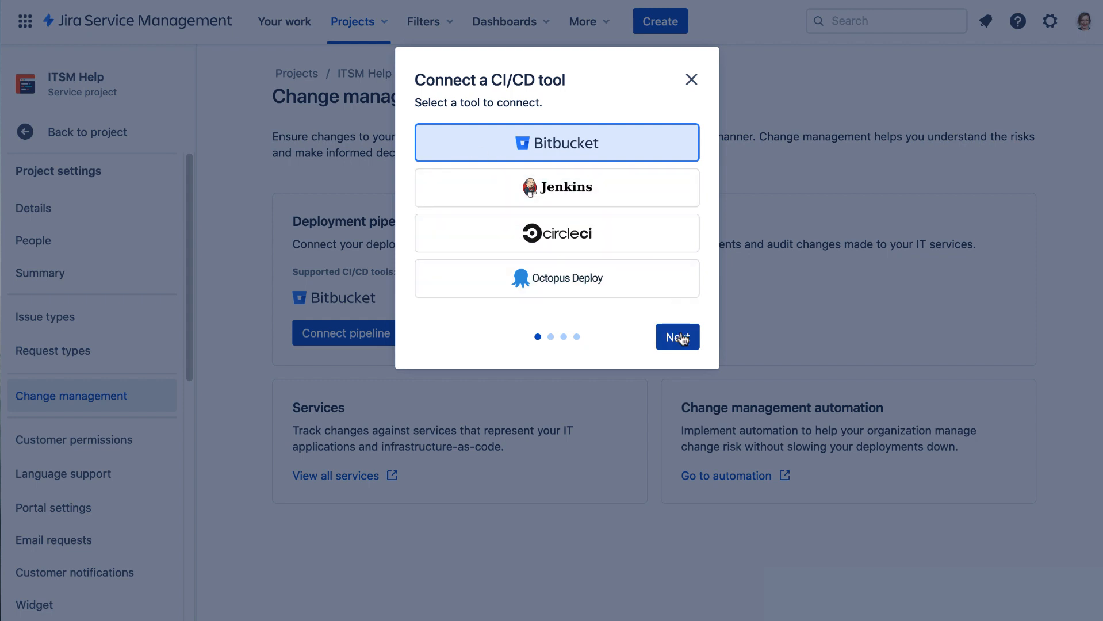
{"action": "left_click", "coordinate": [676, 336]}
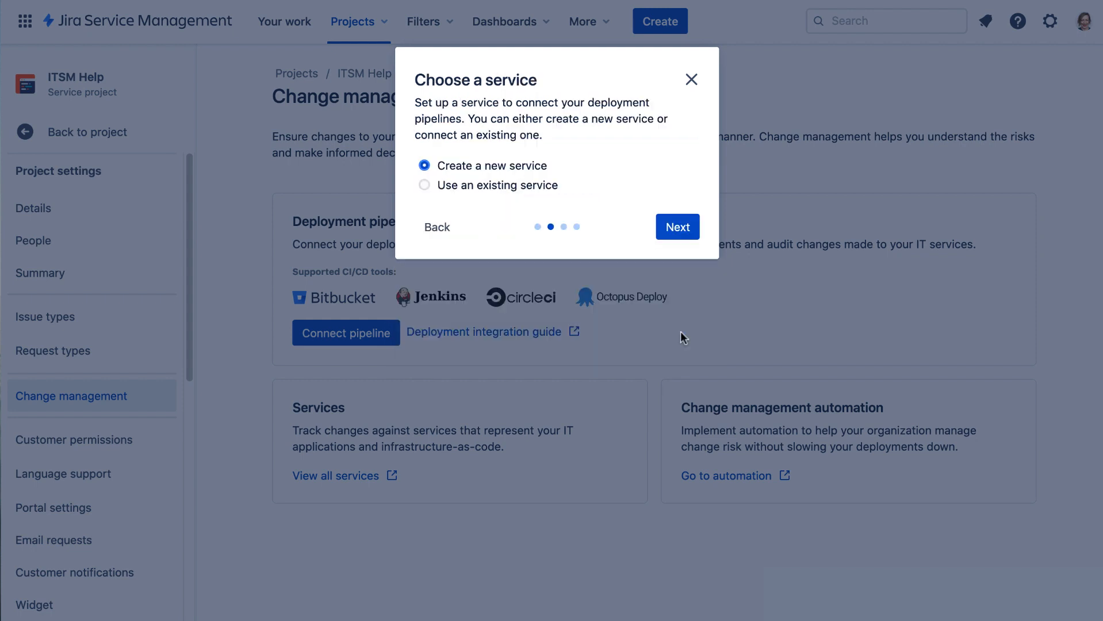
{"action": "mouse_move", "coordinate": [678, 227]}
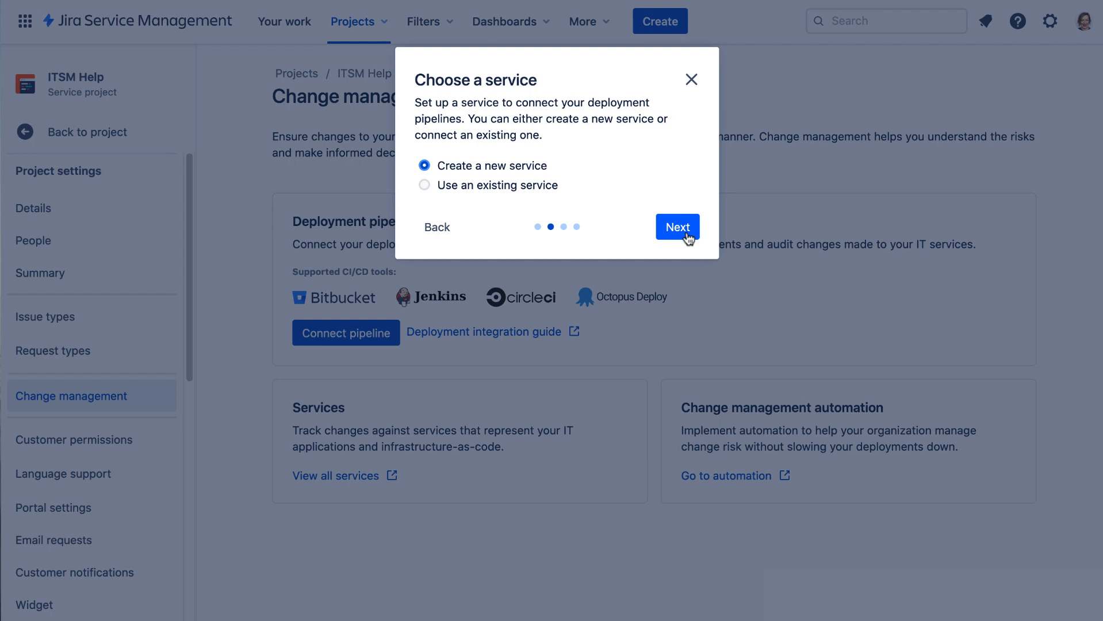
{"action": "left_click", "coordinate": [676, 226]}
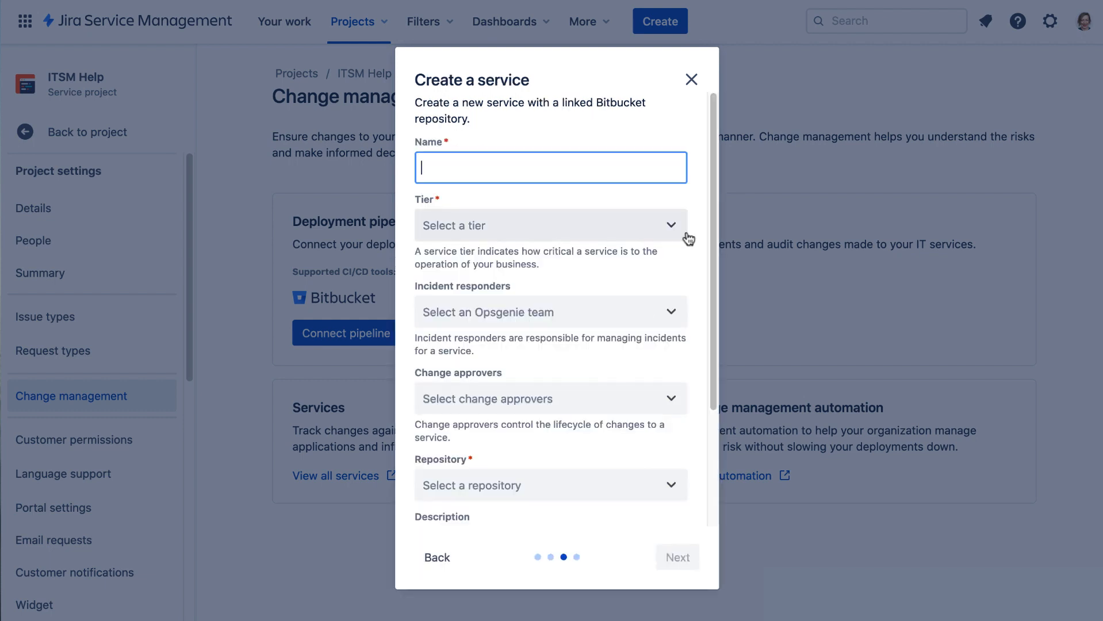
Name the service 'API service', set Tier 1, and link the E2E demos repository.
{"action": "type", "text": "API service"}
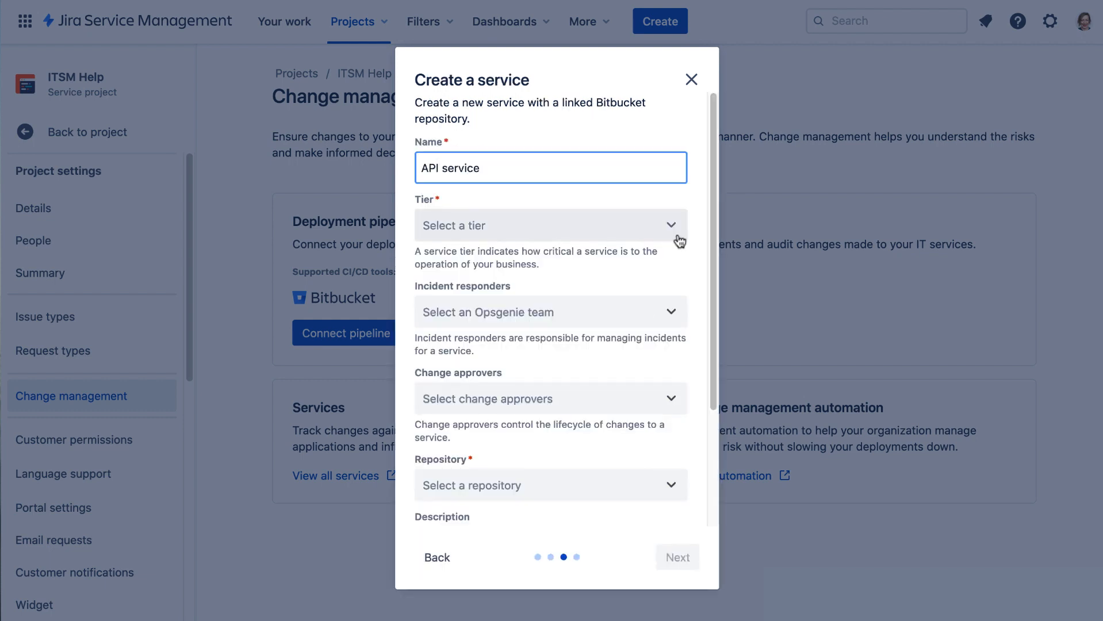
{"action": "left_click", "coordinate": [551, 225]}
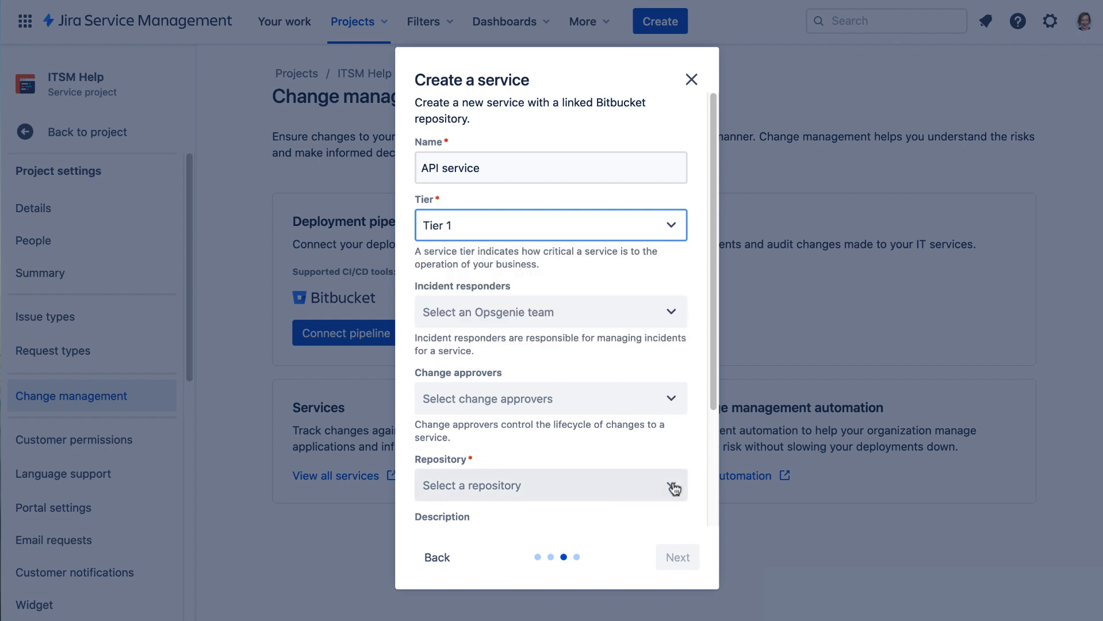
{"action": "left_click", "coordinate": [550, 484]}
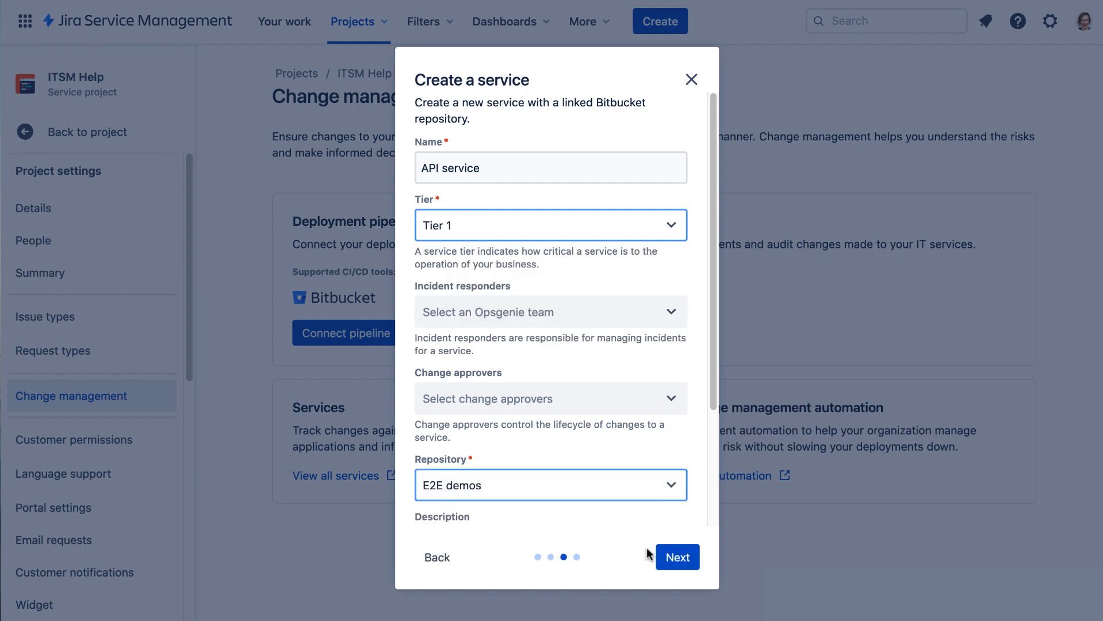
Connect the pipeline for Production deployments with Request a change tickets, then dismiss confirmation.
{"action": "left_click", "coordinate": [675, 557]}
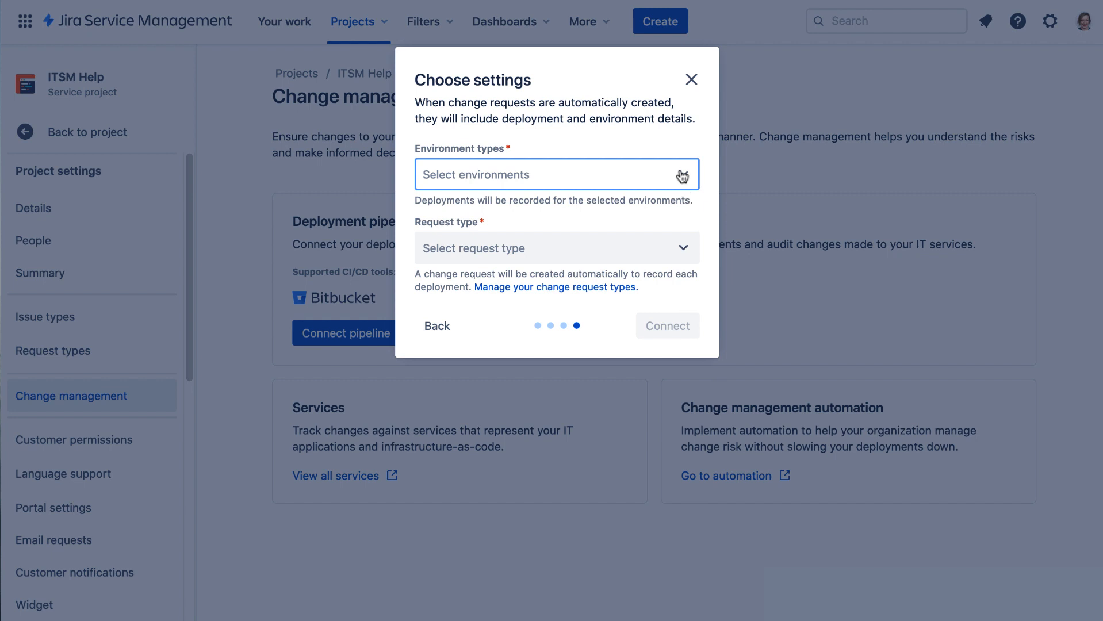
{"action": "left_click", "coordinate": [555, 173]}
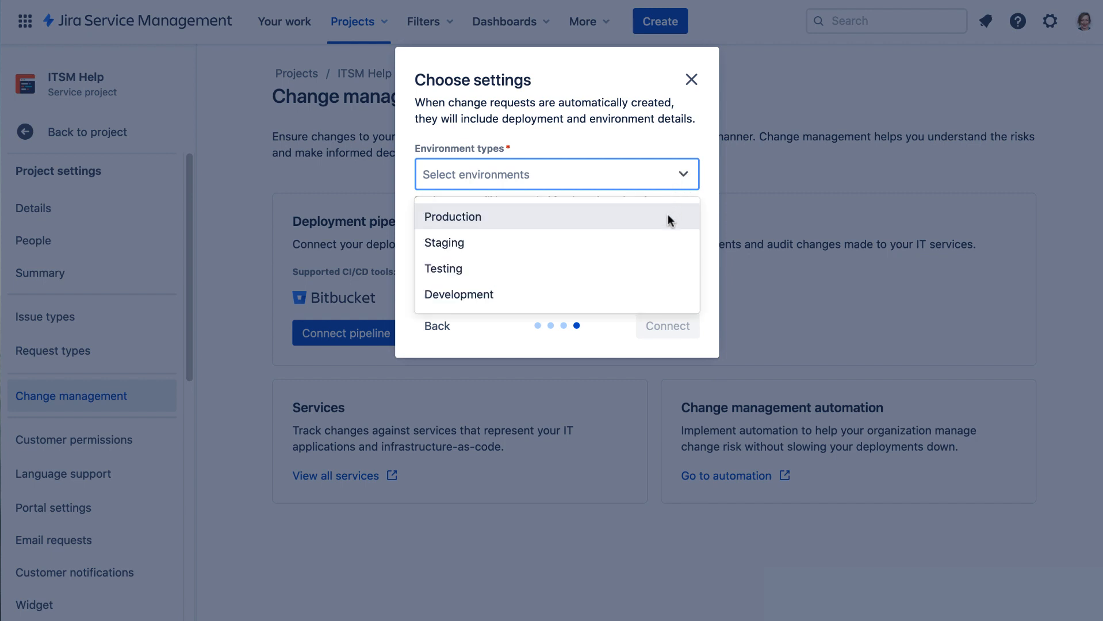
{"action": "left_click", "coordinate": [453, 217]}
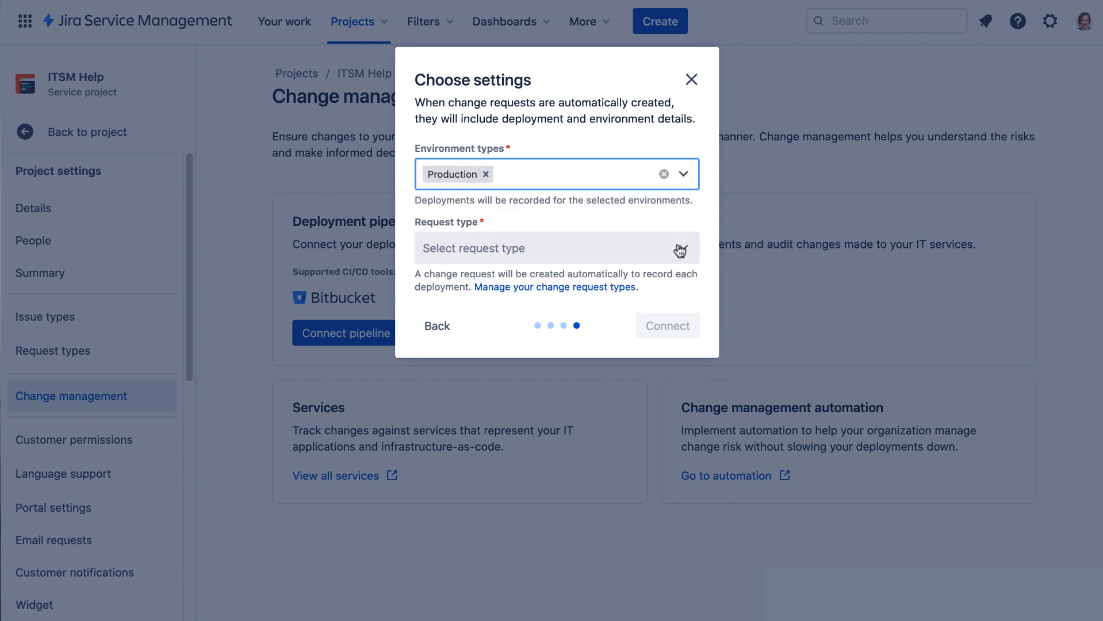
{"action": "left_click", "coordinate": [556, 247]}
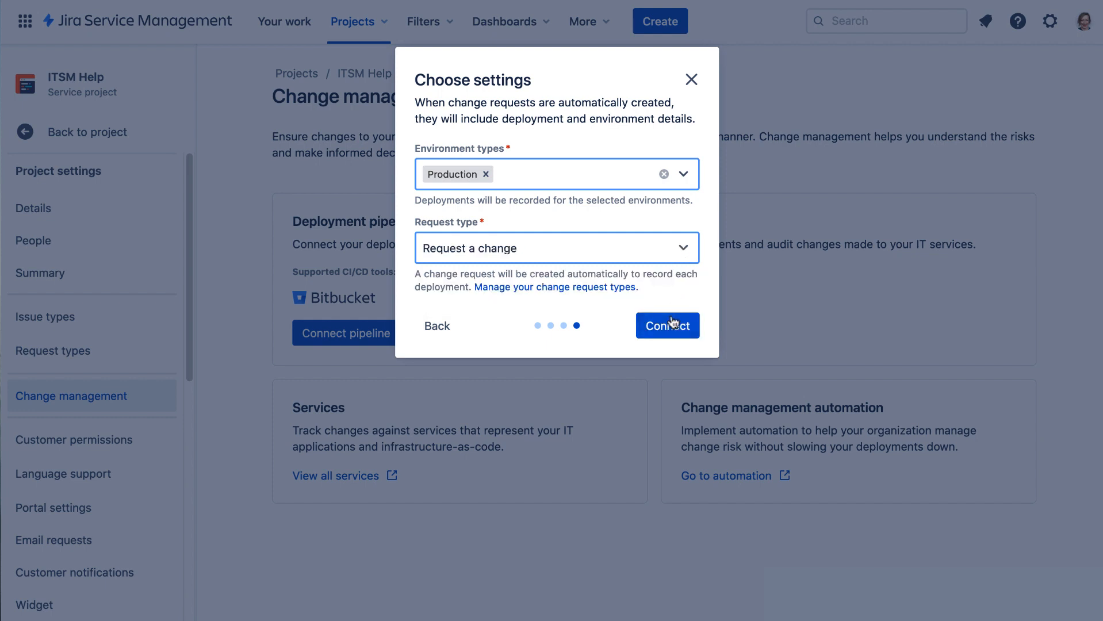
{"action": "left_click", "coordinate": [666, 325]}
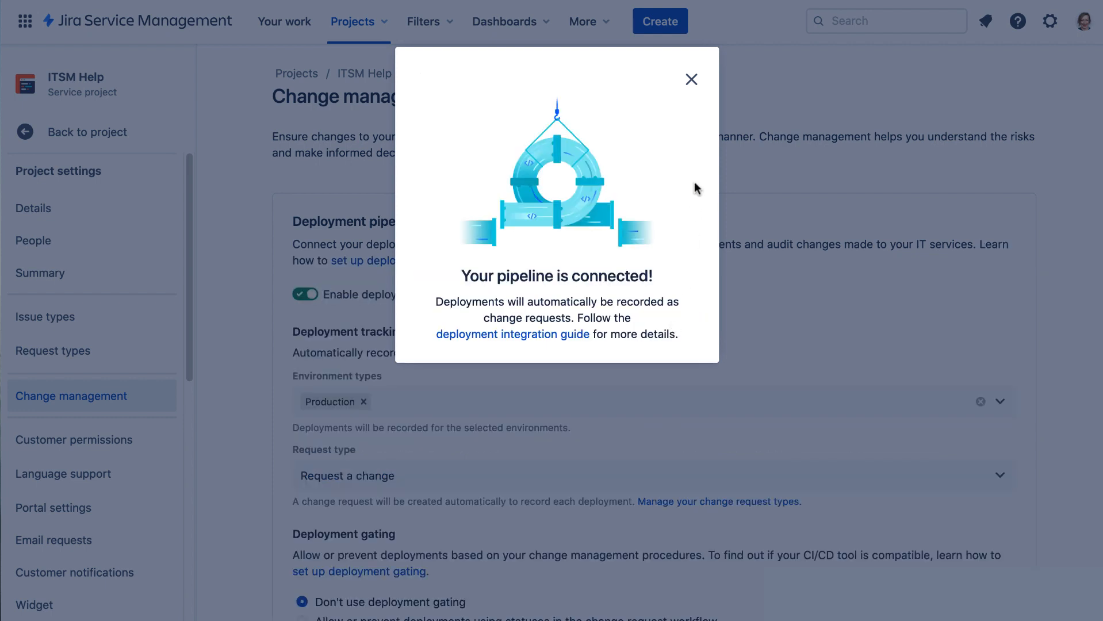
{"action": "left_click", "coordinate": [690, 79]}
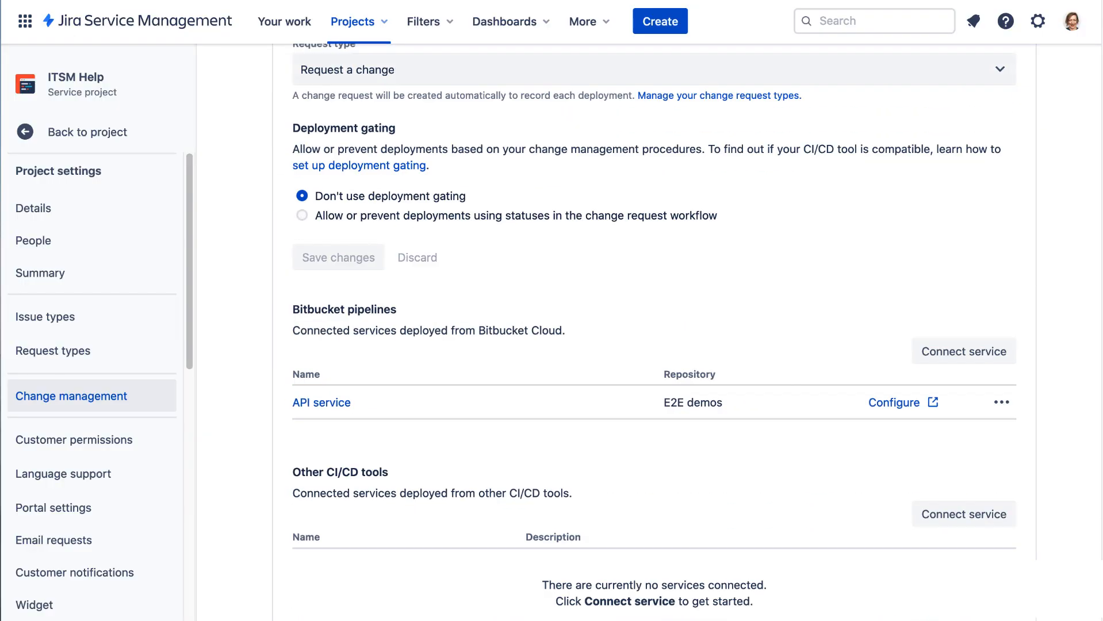